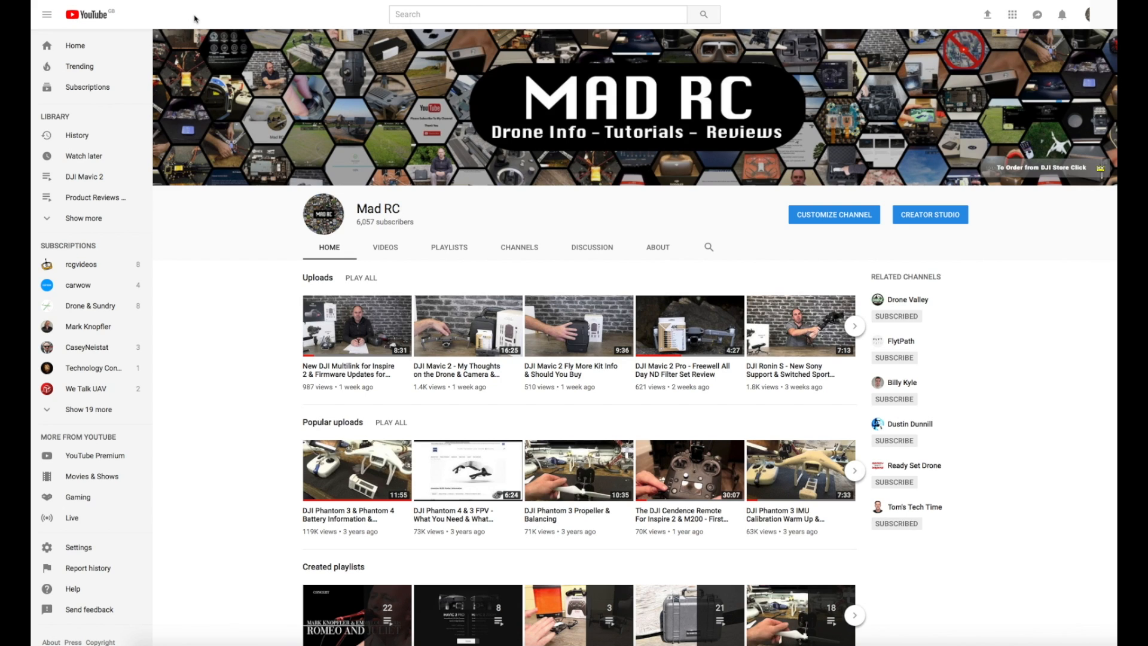
pyautogui.moveTo(265, 97)
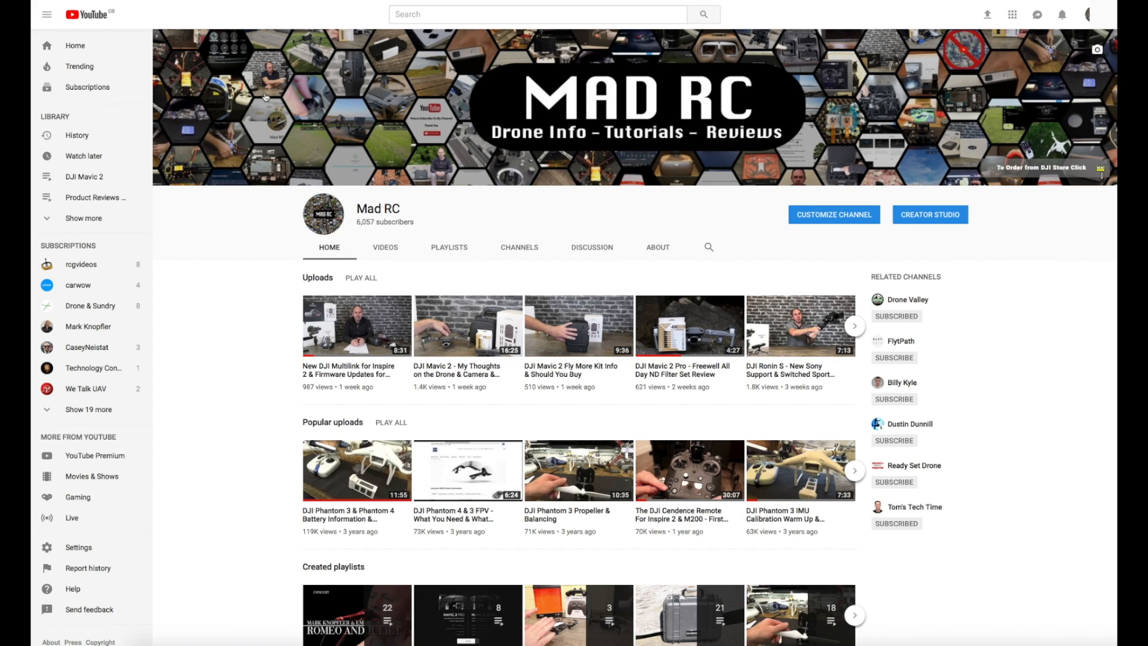
pyautogui.moveTo(256, 211)
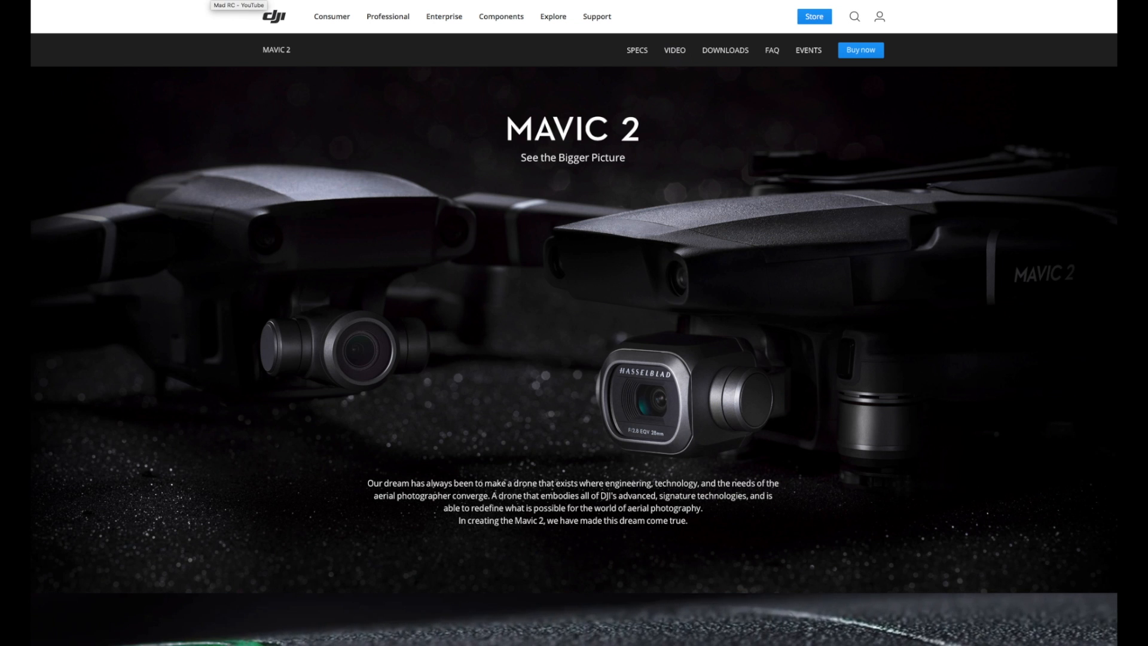
pyautogui.scroll(-3)
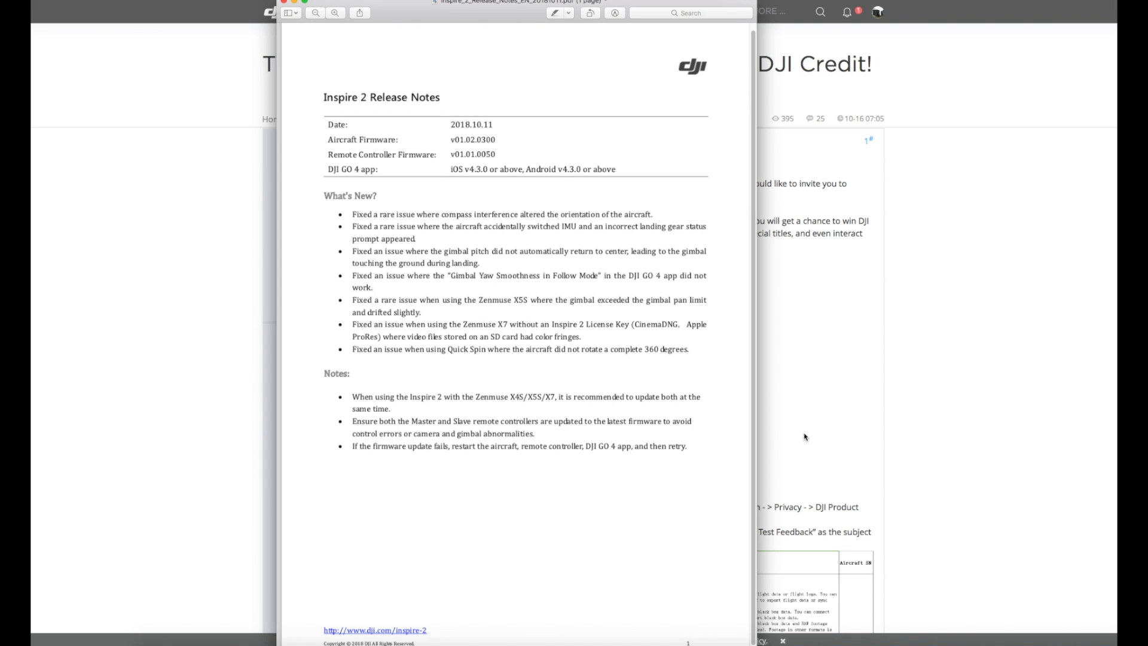
pyautogui.moveTo(870, 591)
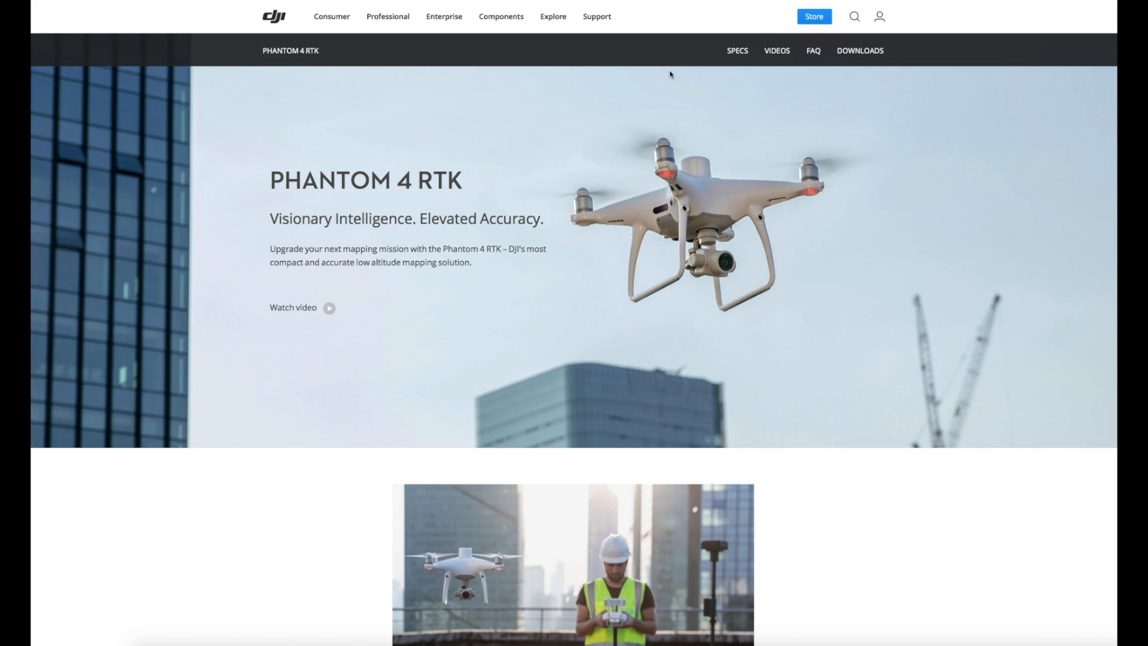
pyautogui.scroll(-3)
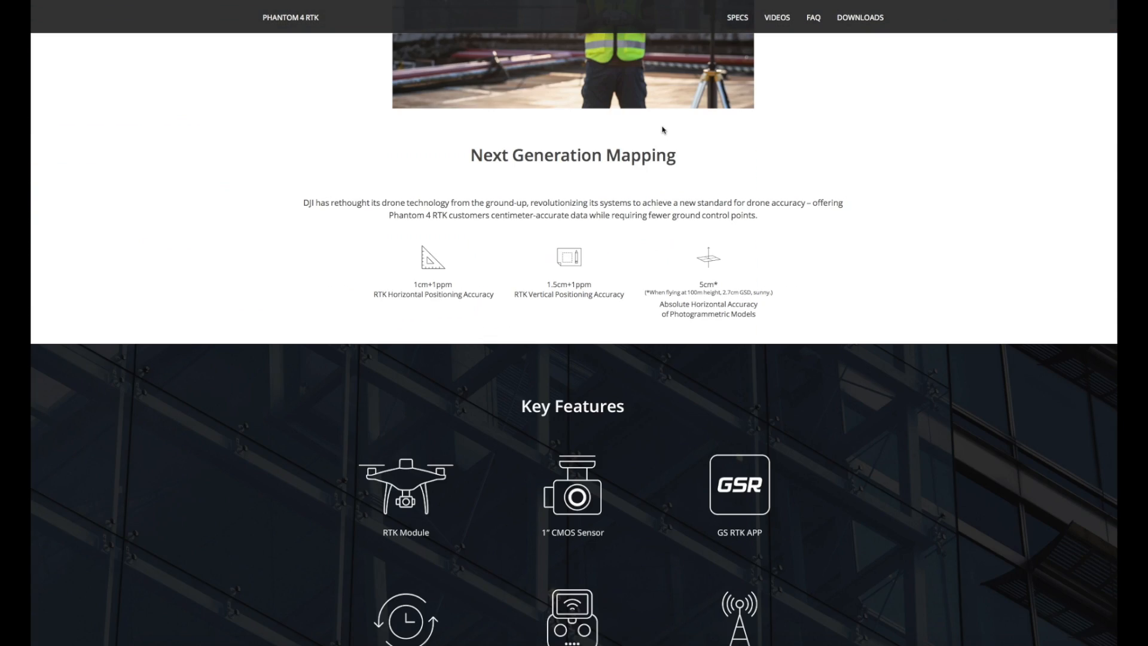
pyautogui.scroll(-3)
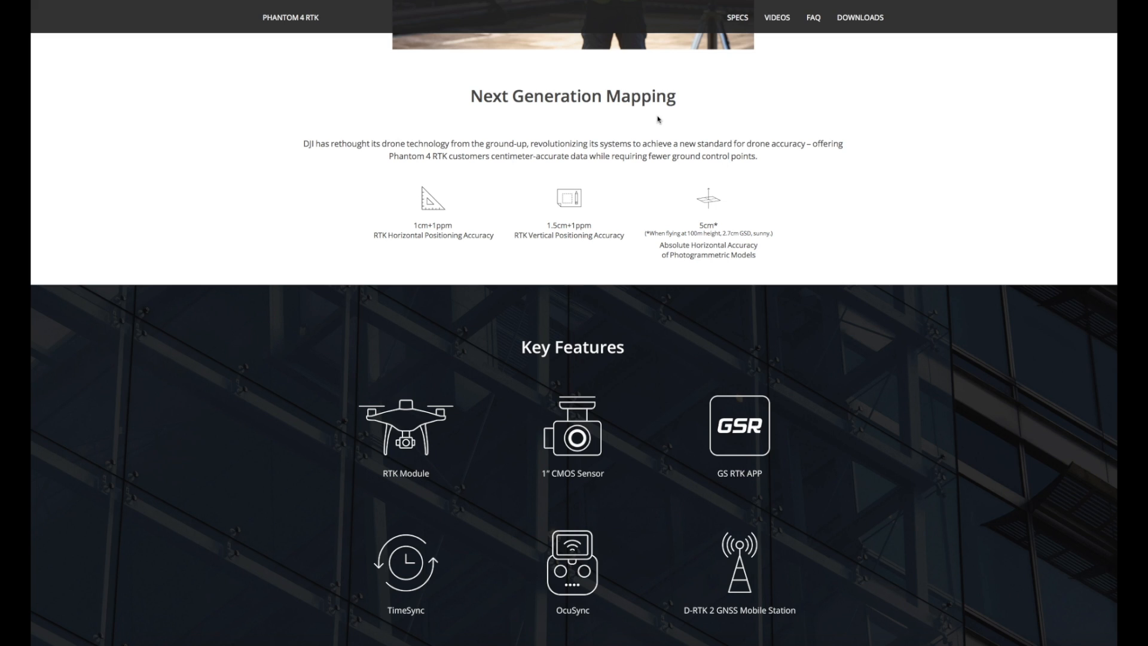
pyautogui.scroll(-3)
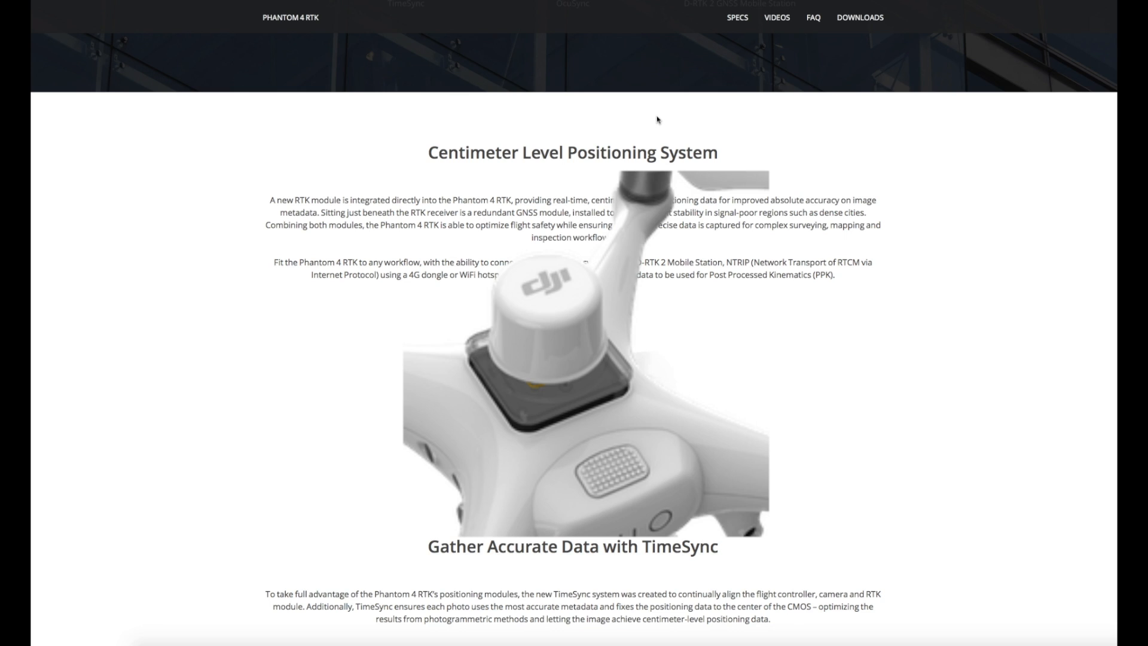
pyautogui.scroll(-3)
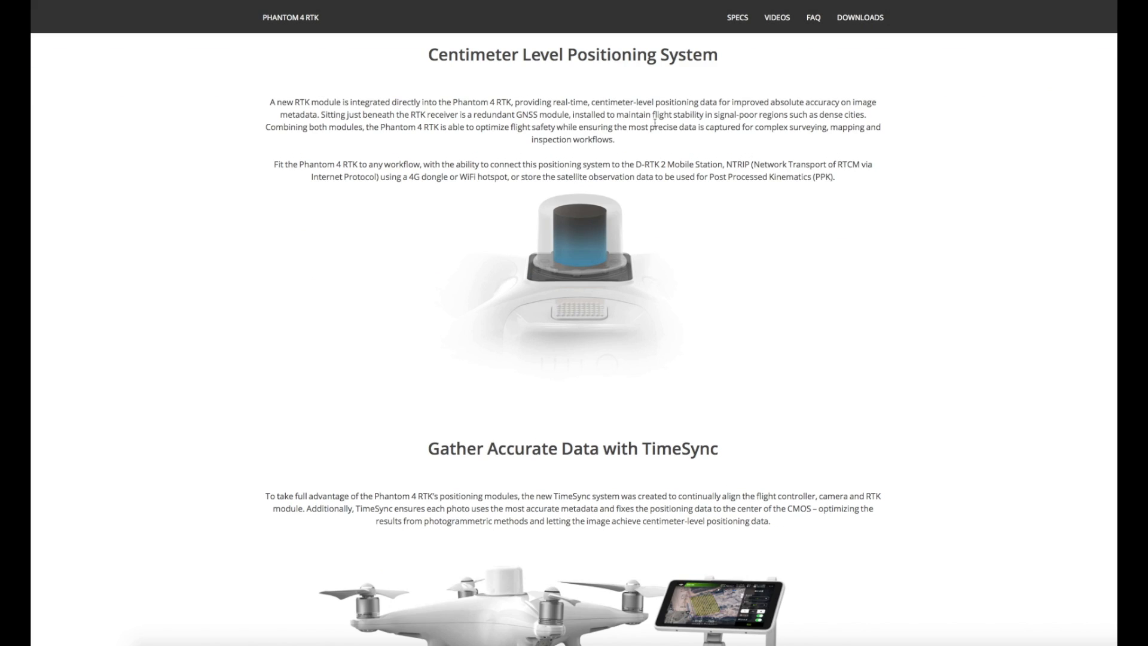
pyautogui.scroll(-3)
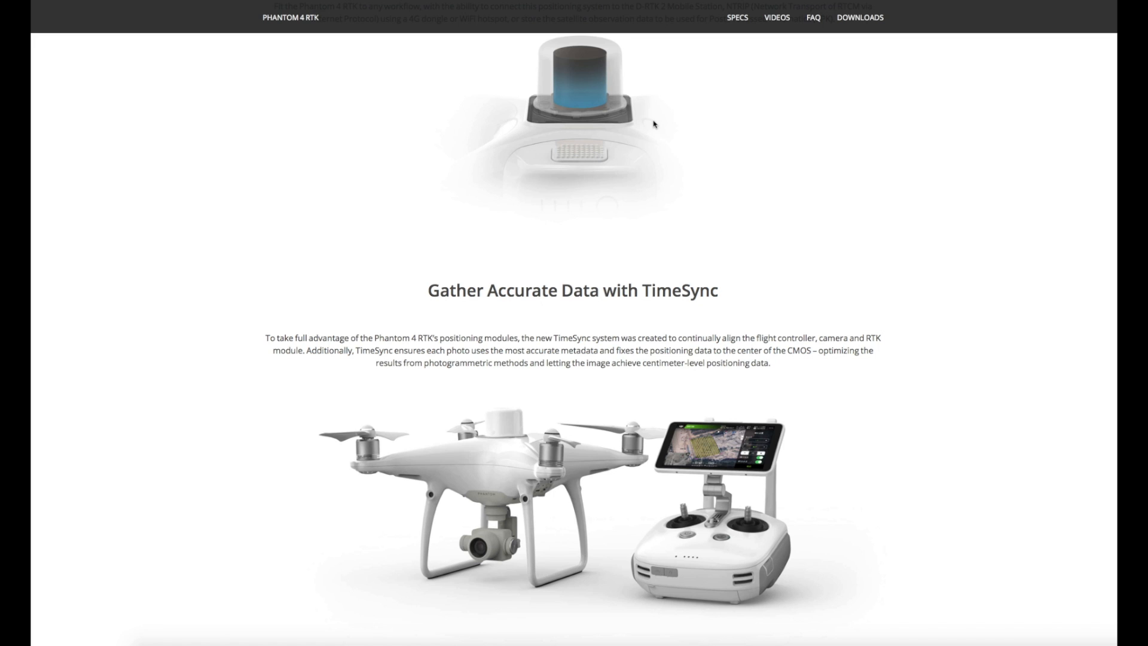
pyautogui.scroll(-3)
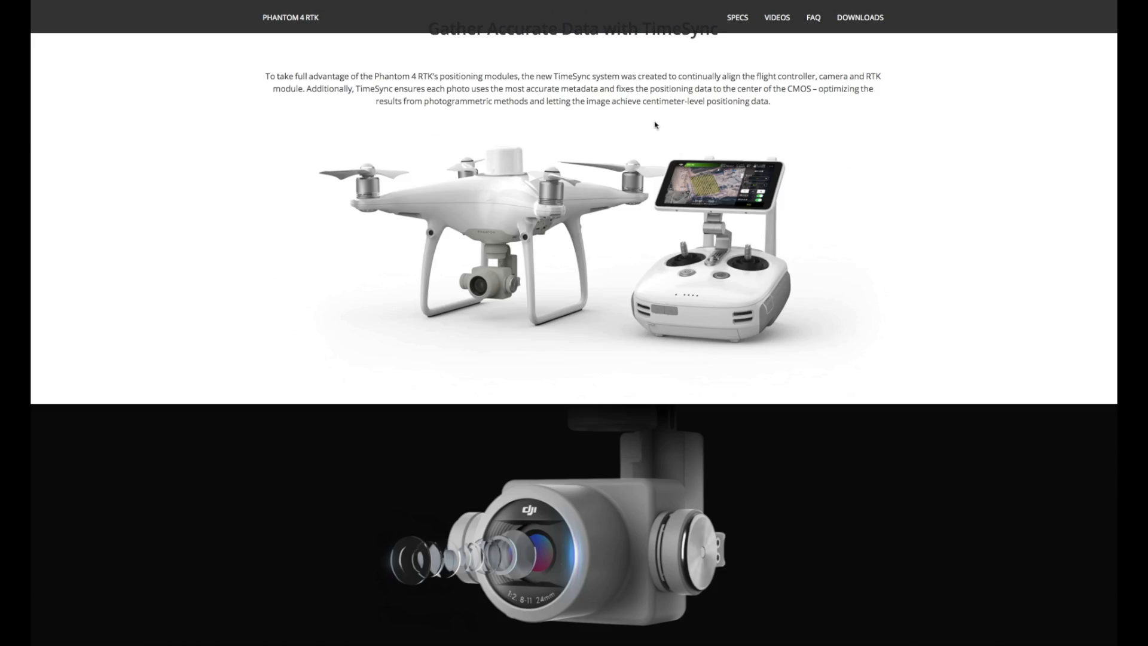
pyautogui.scroll(-3)
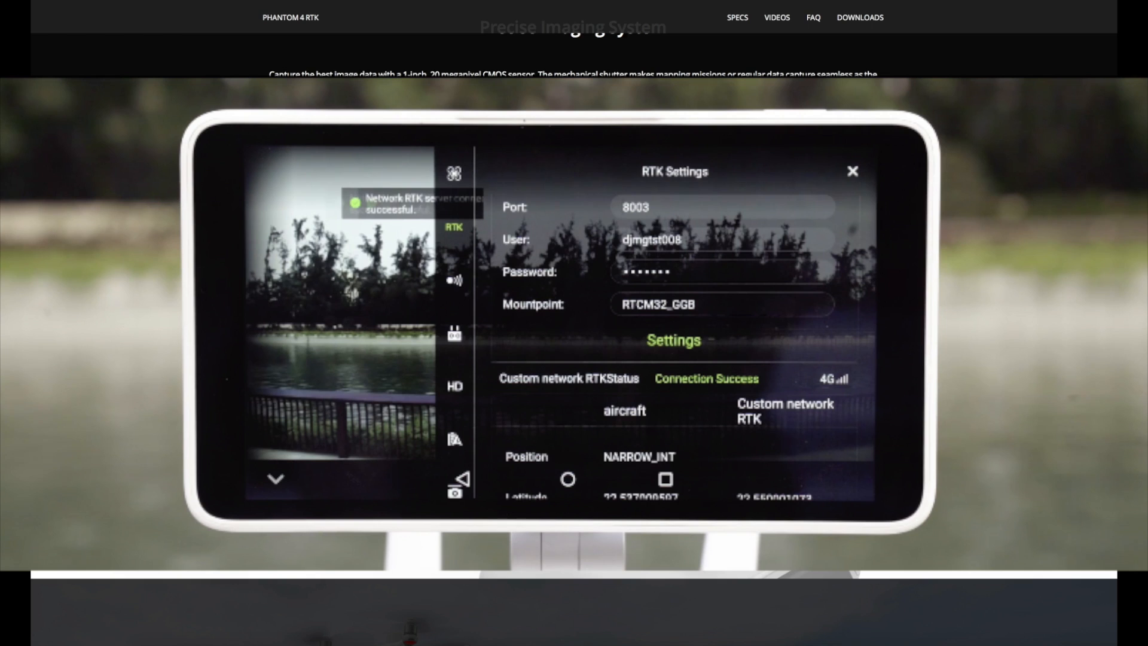
pyautogui.scroll(-3)
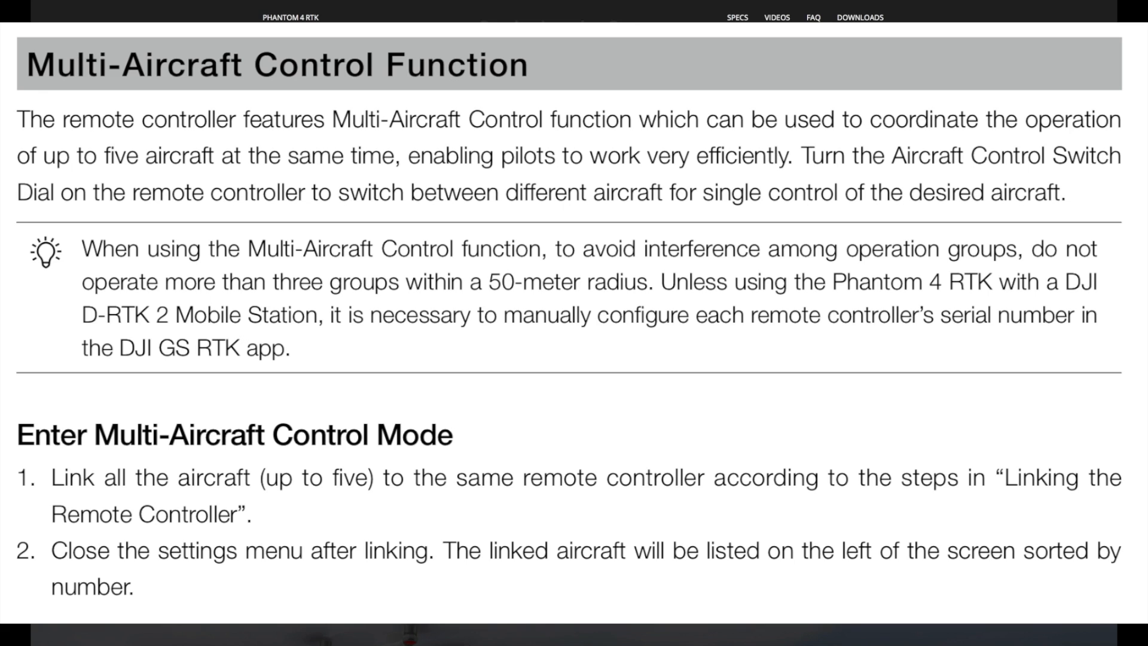
pyautogui.scroll(3)
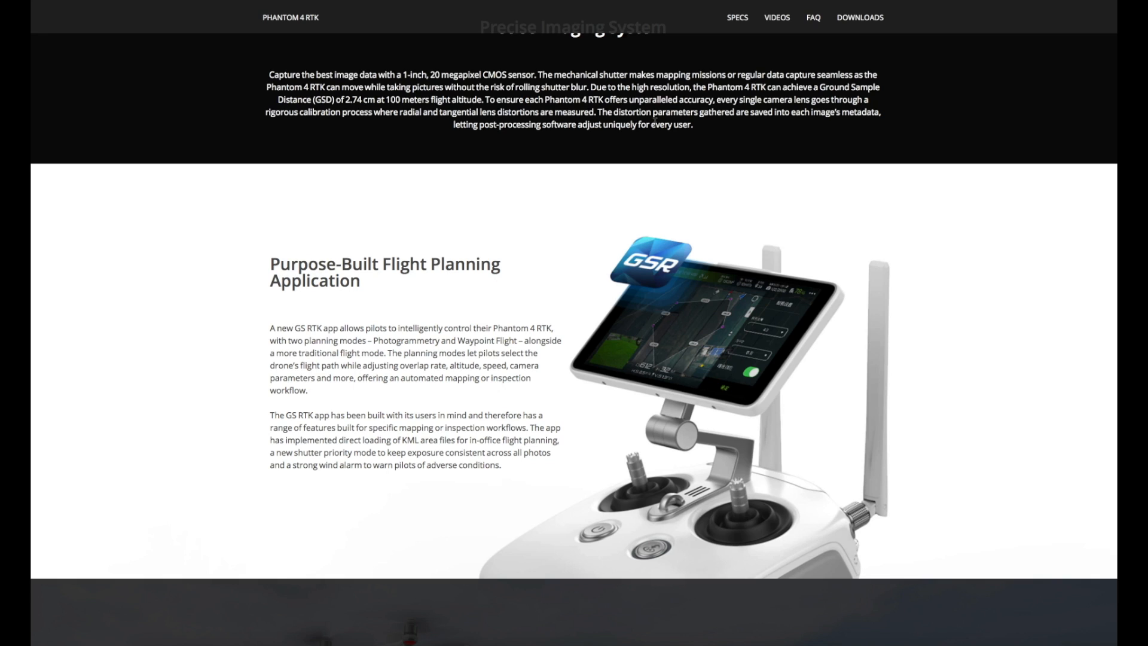
pyautogui.scroll(-3)
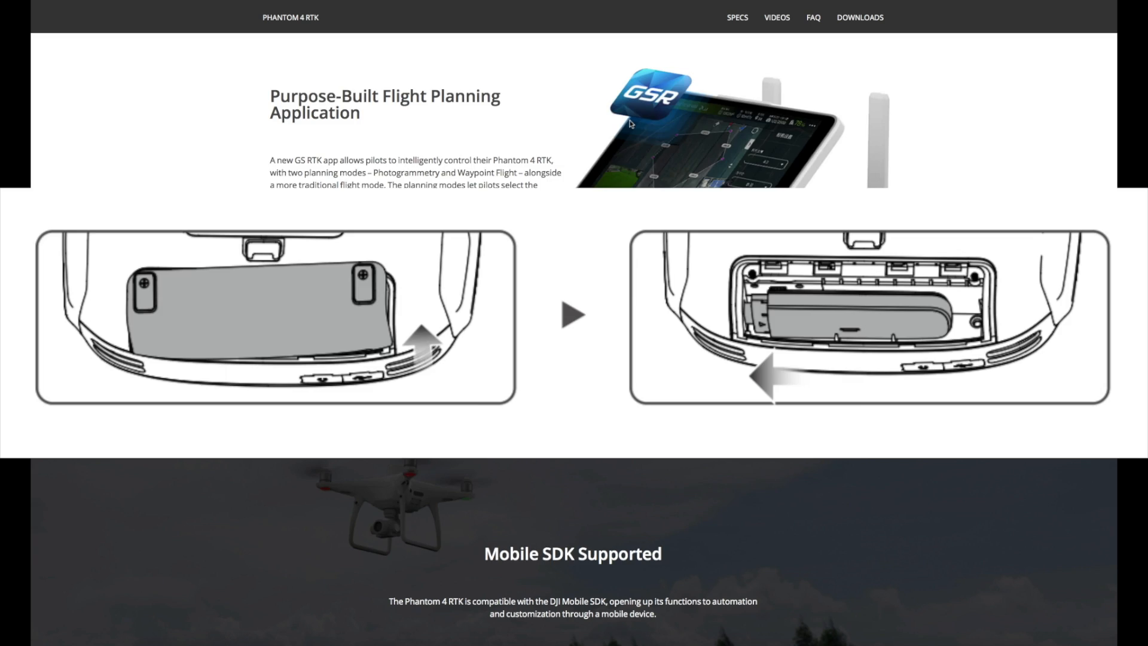
pyautogui.scroll(-3)
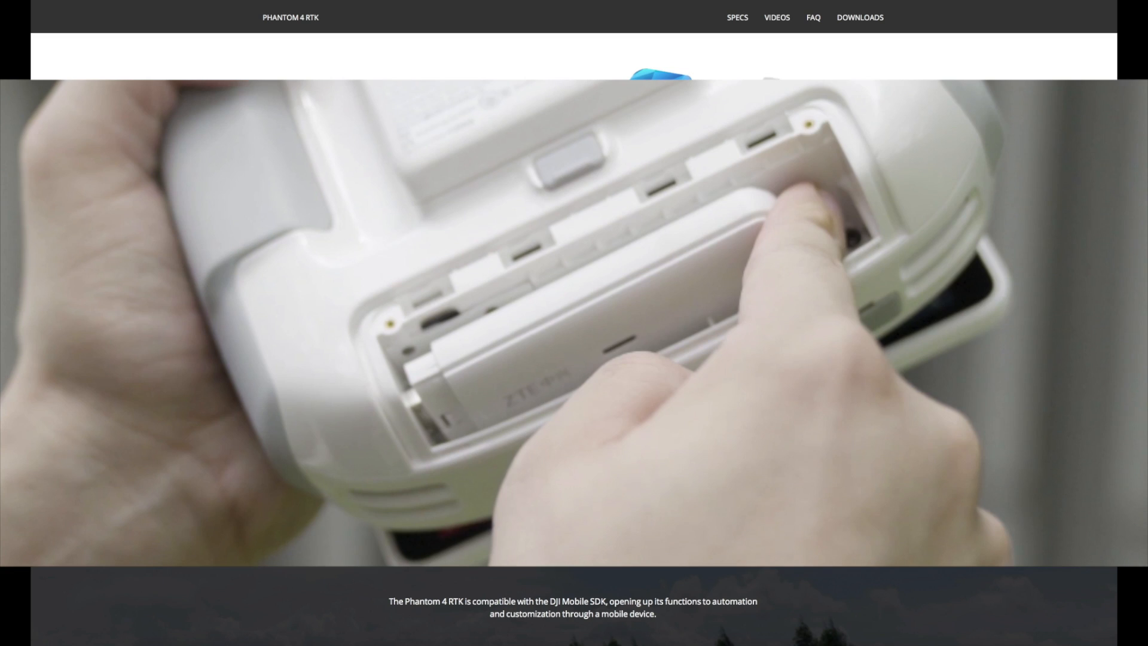
pyautogui.scroll(-3)
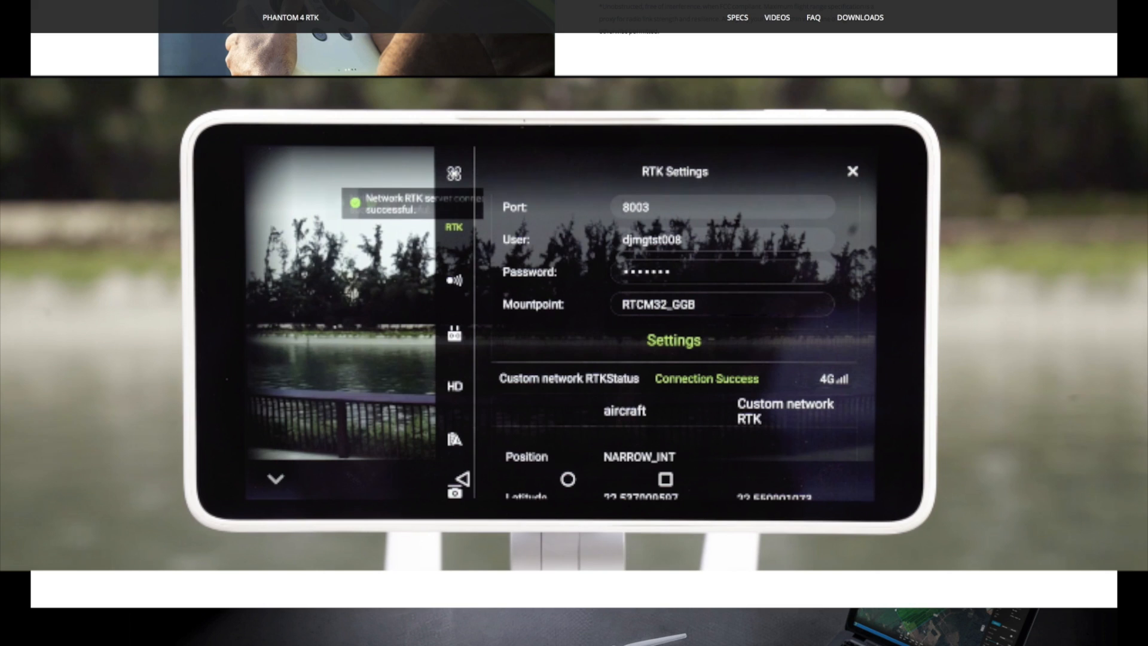
pyautogui.scroll(-3)
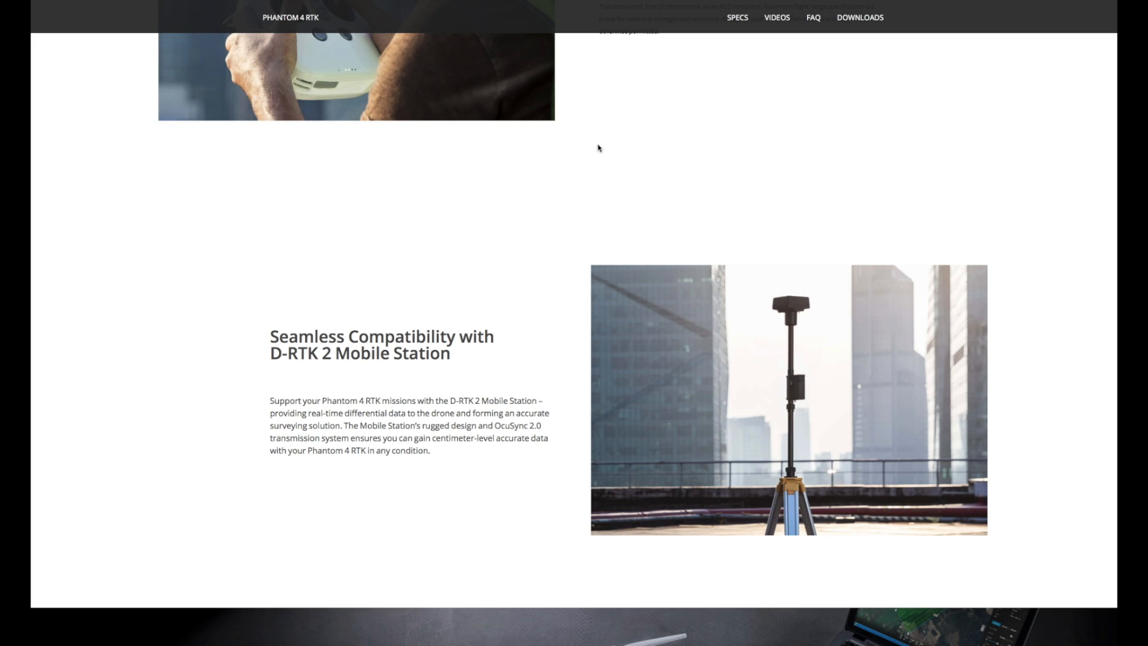
pyautogui.scroll(-3)
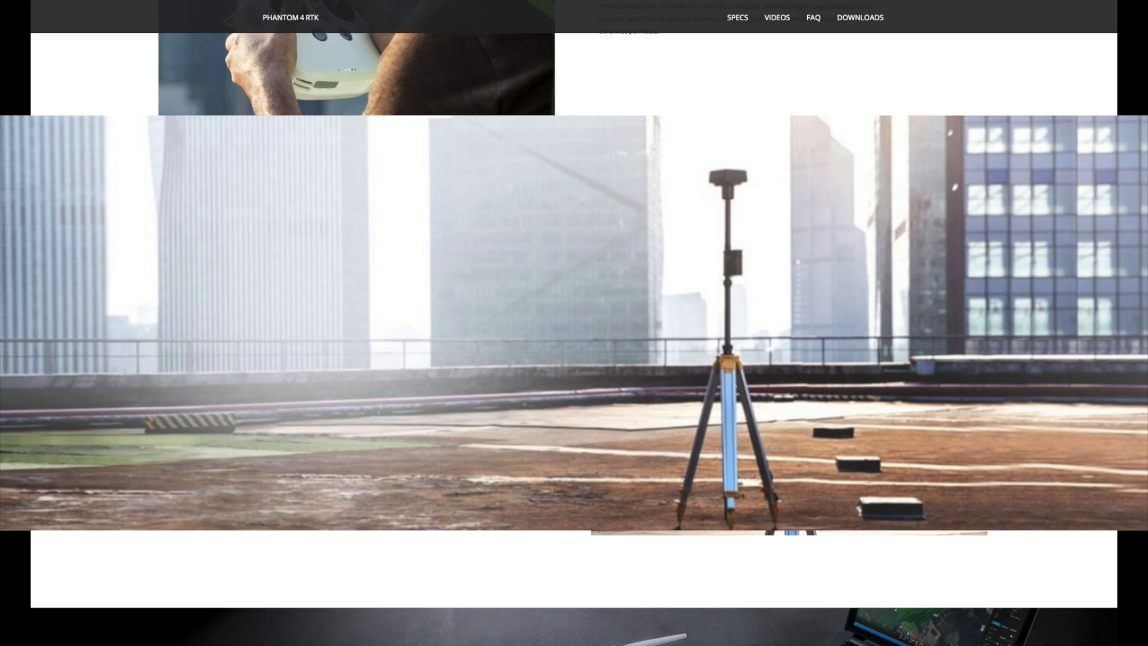
pyautogui.scroll(-3)
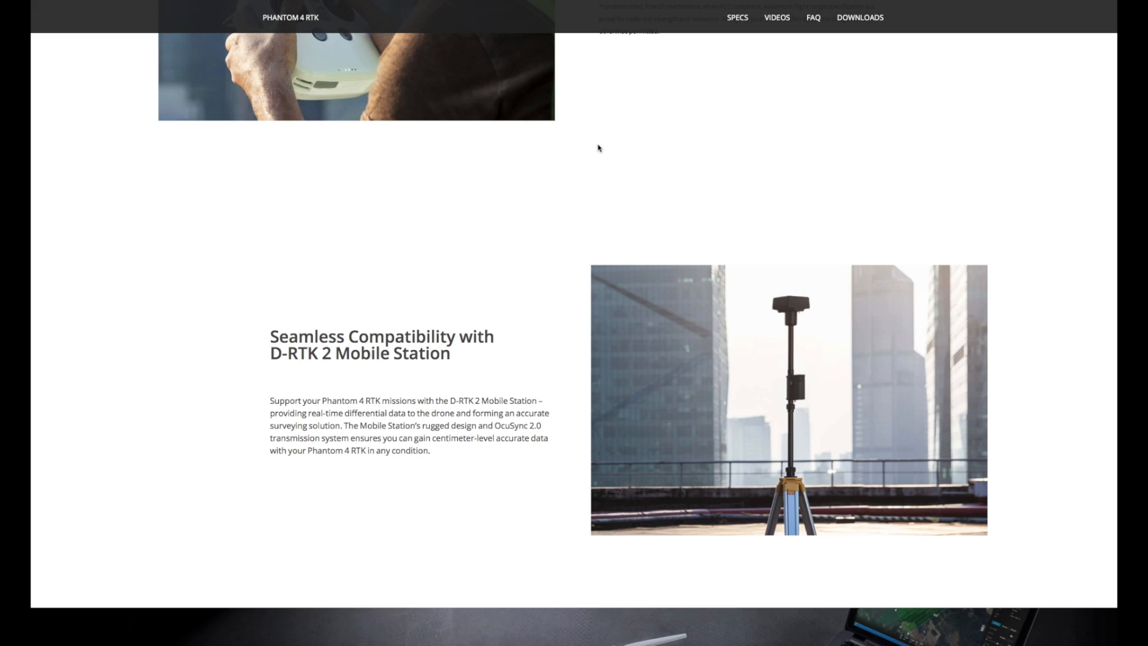
pyautogui.scroll(-3)
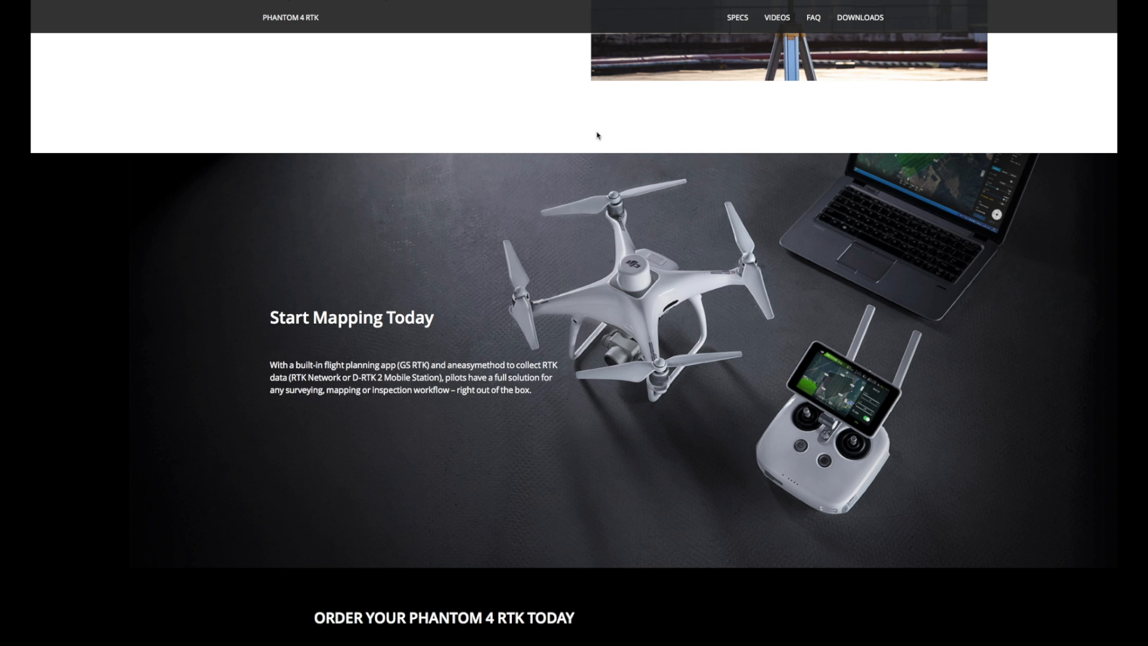